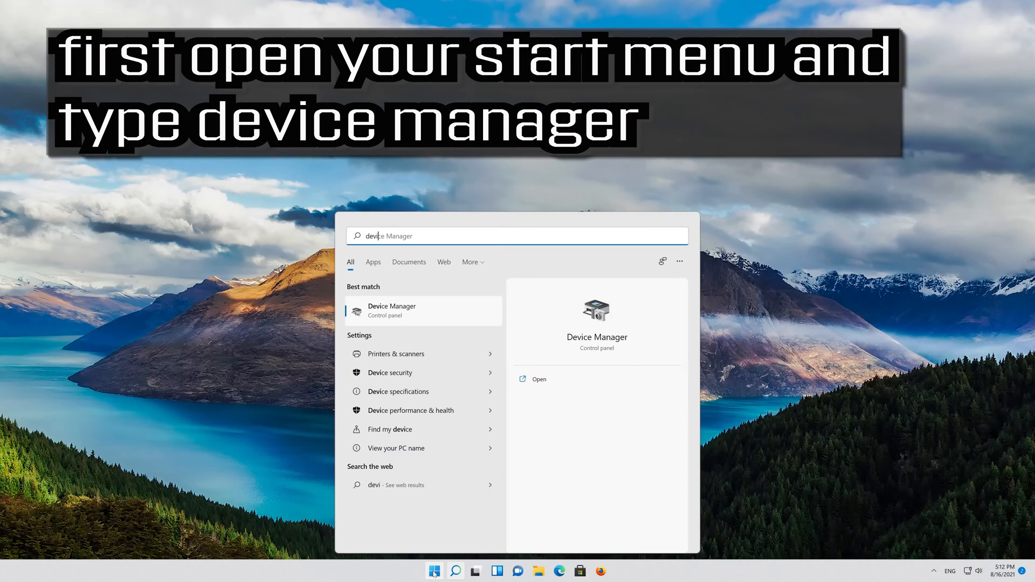
Search Start for 'manager' and launch Device Manager from the results
{"action": "type", "text": "manager"}
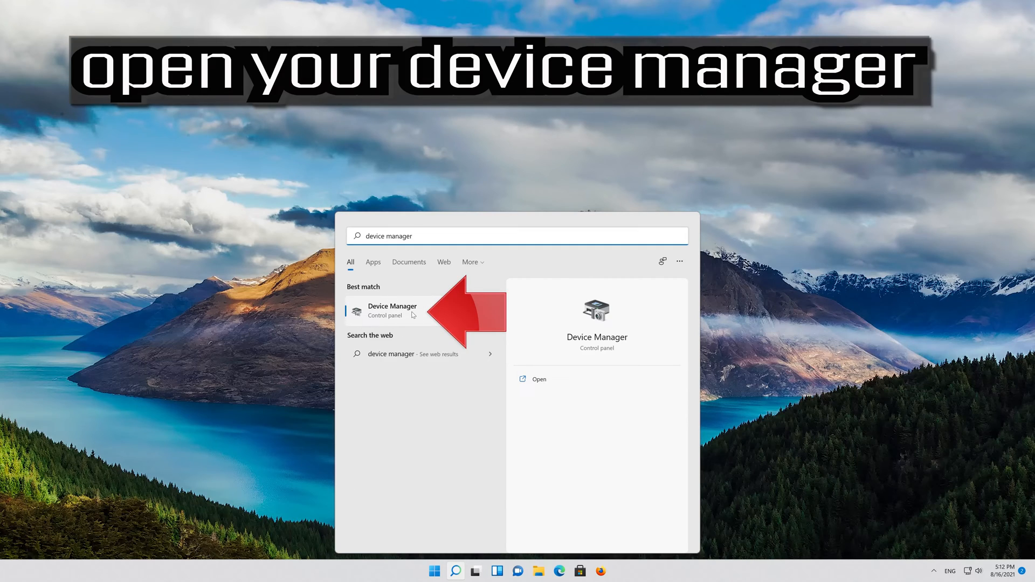
{"action": "left_click", "coordinate": [391, 310]}
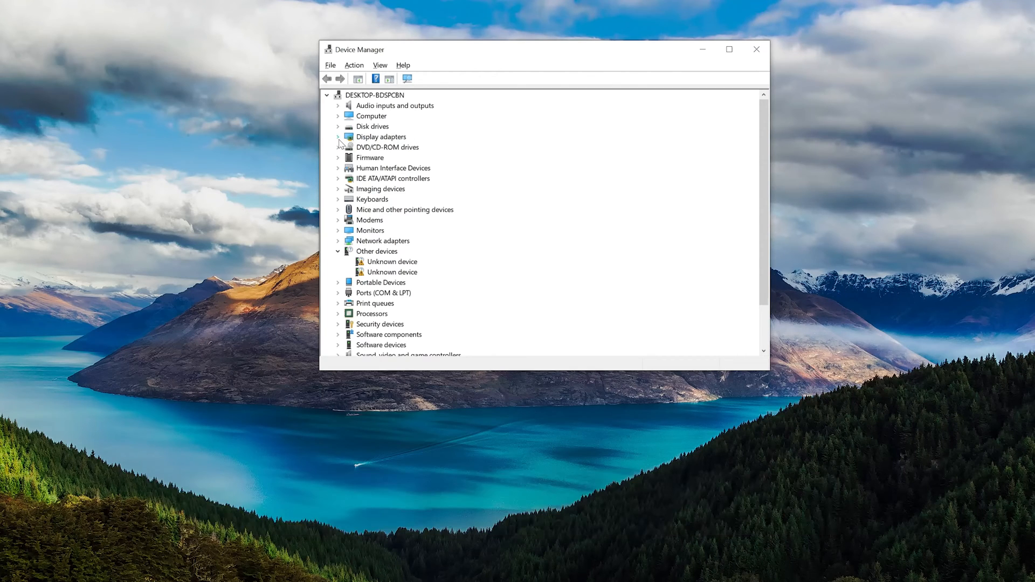
Show the NVIDIA GeForce RTX 3080 Ti driver details, version 30.0.14.7141, in its Properties
{"action": "left_click", "coordinate": [338, 137]}
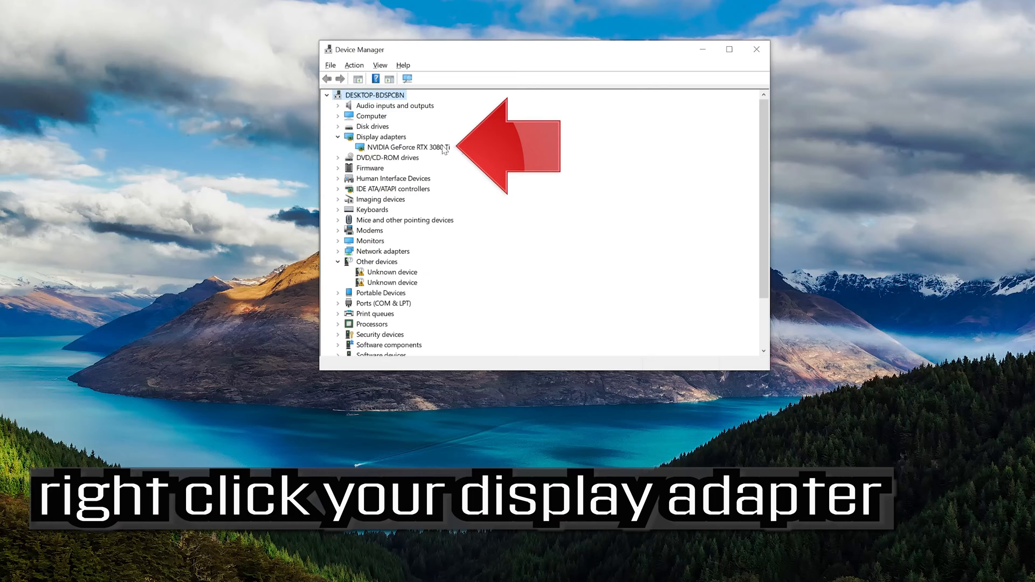
{"action": "right_click", "coordinate": [409, 147]}
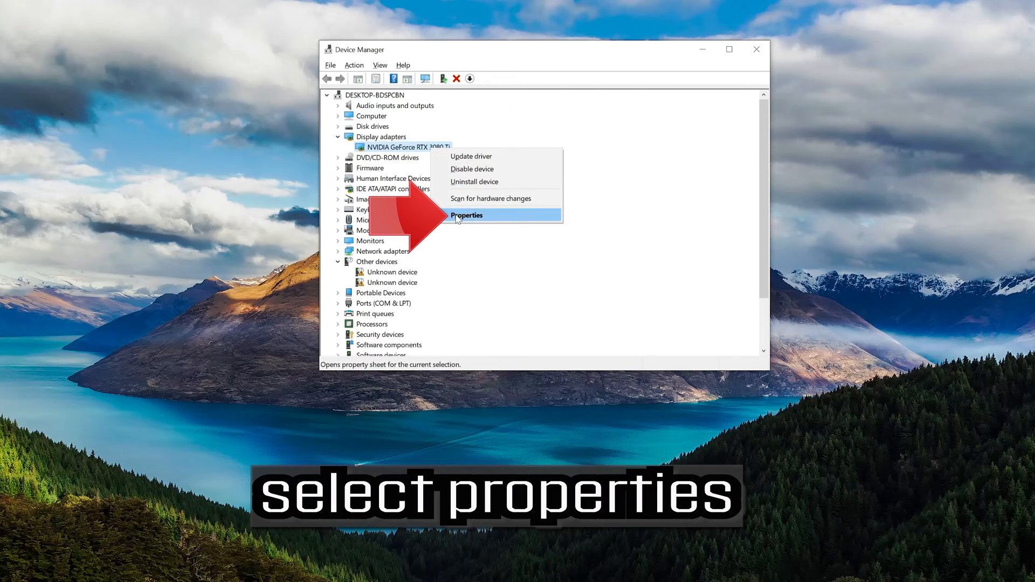
{"action": "mouse_move", "coordinate": [553, 216]}
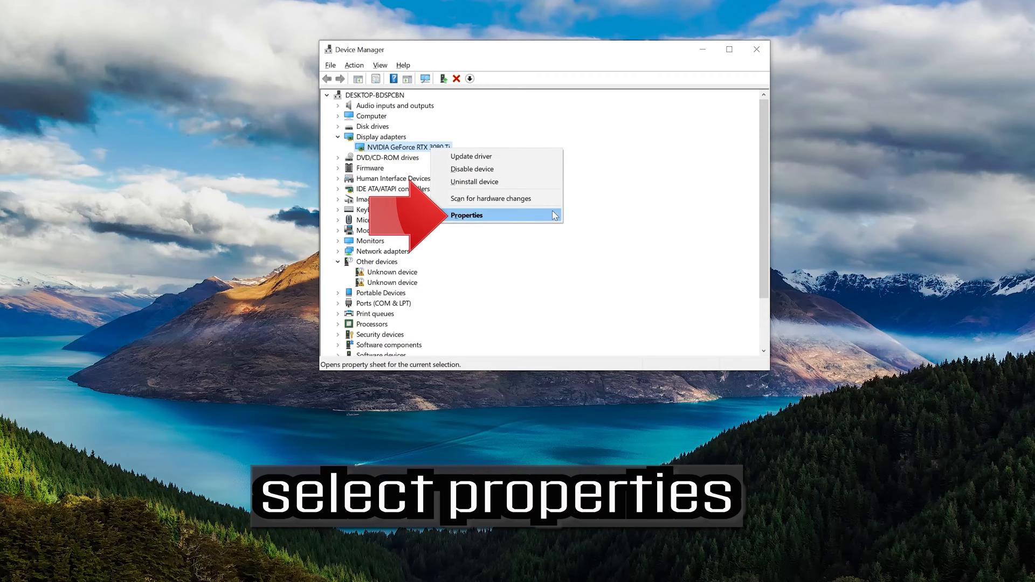
{"action": "left_click", "coordinate": [467, 215]}
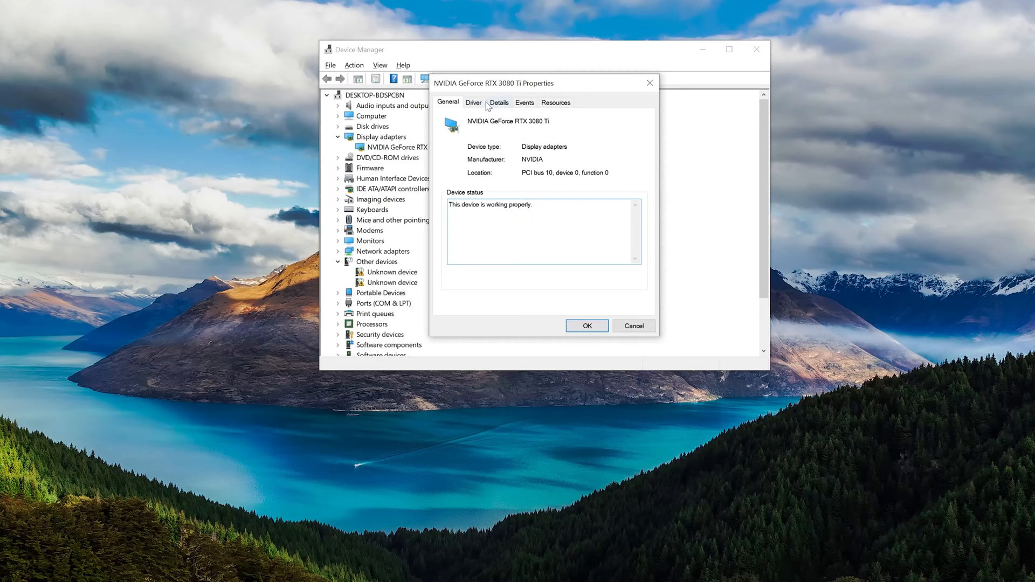
{"action": "left_click", "coordinate": [472, 102]}
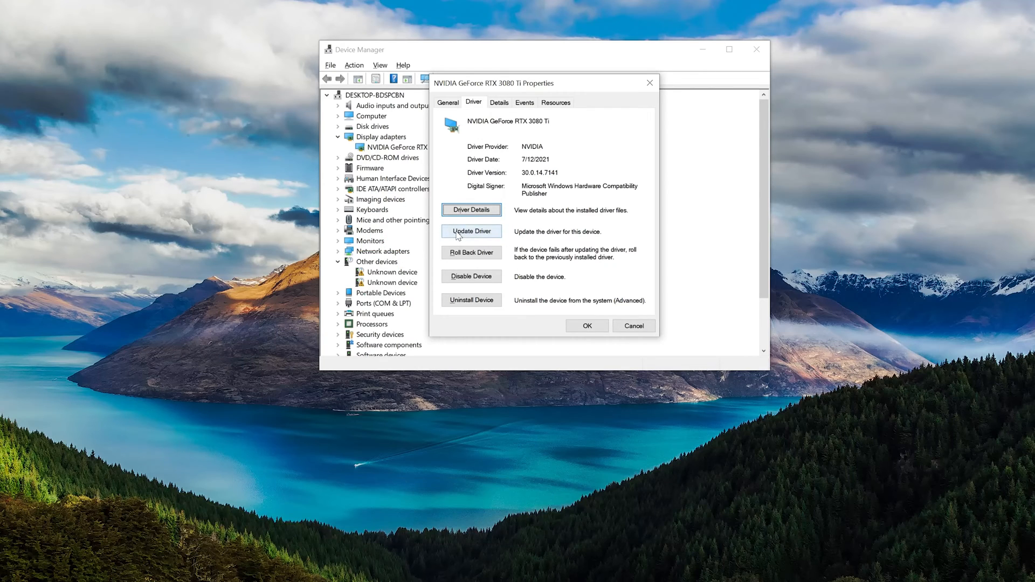
Auto-search for RTX 3080 Ti drivers, confirm the best is installed, and close Properties
{"action": "left_click", "coordinate": [471, 231]}
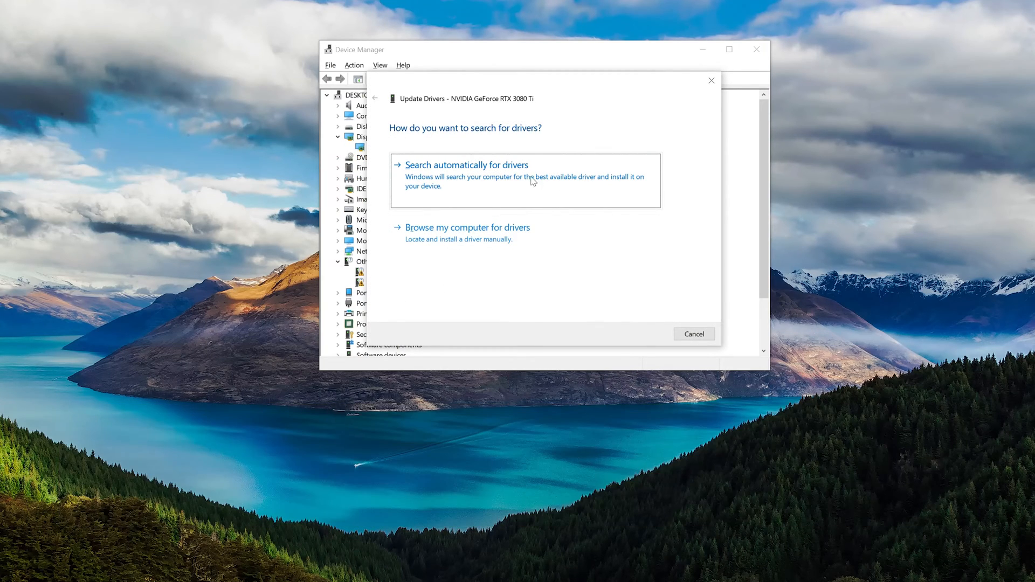
{"action": "mouse_move", "coordinate": [491, 191]}
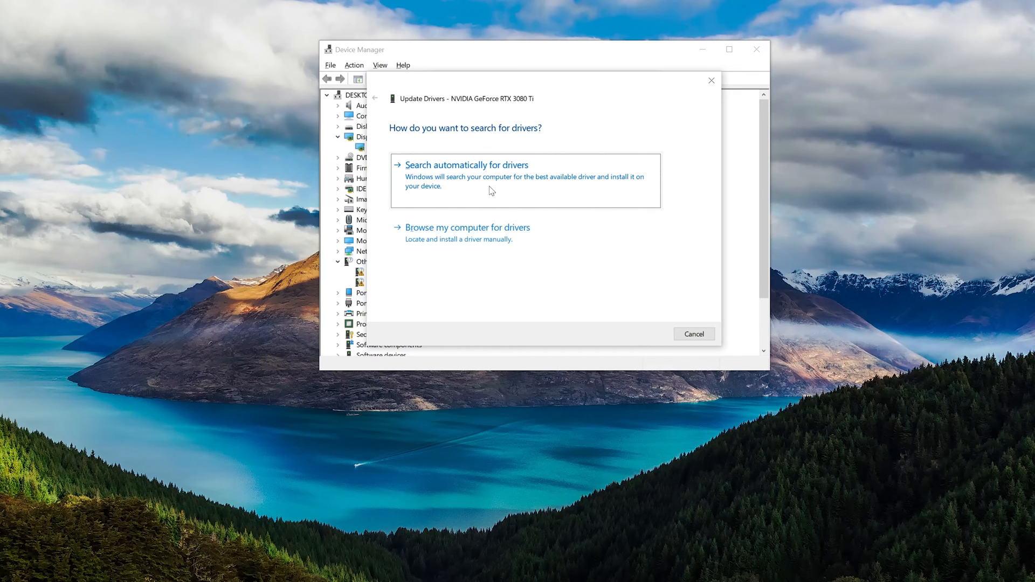
{"action": "left_click", "coordinate": [466, 164]}
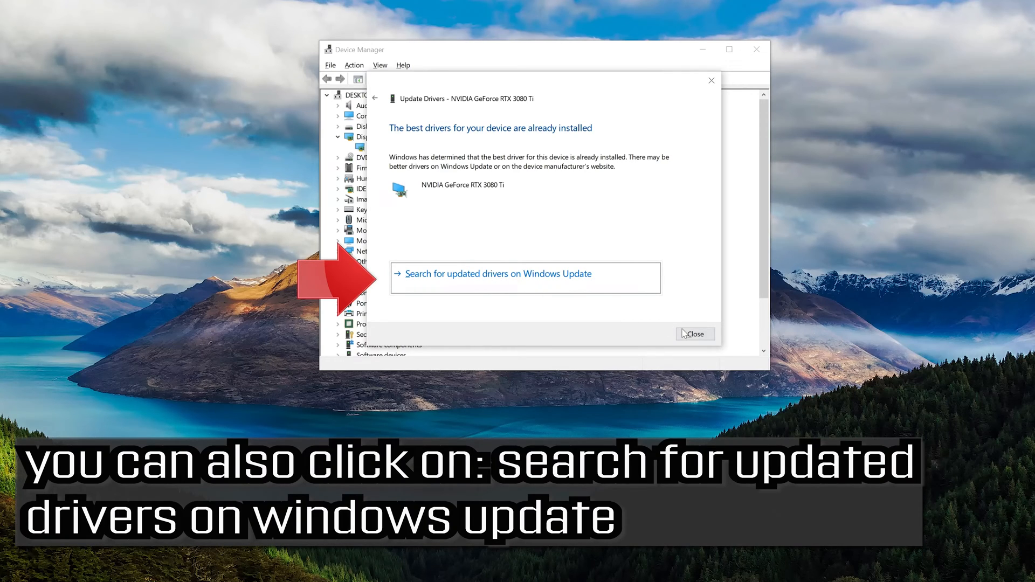
{"action": "left_click", "coordinate": [693, 333]}
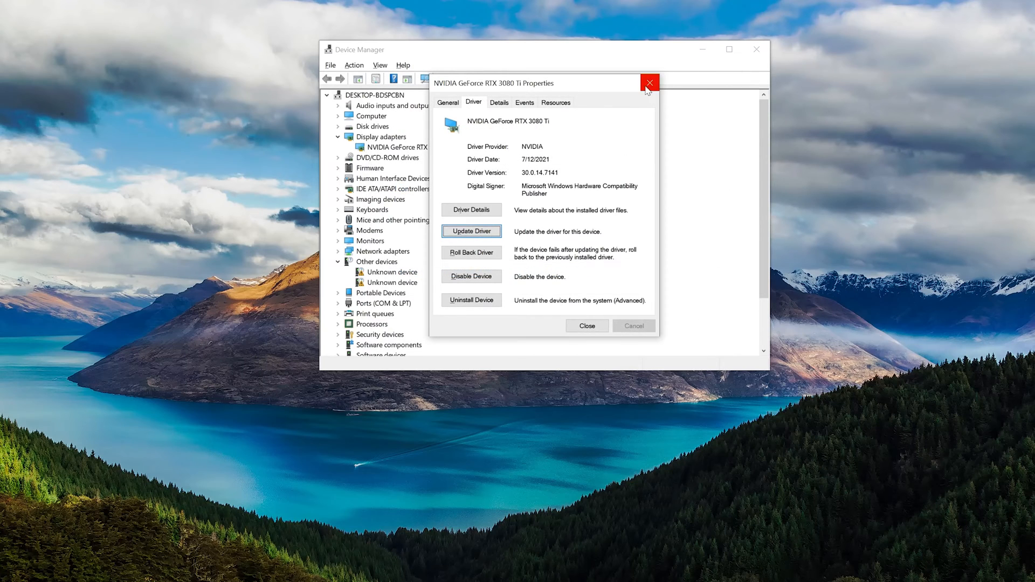
{"action": "left_click", "coordinate": [649, 82]}
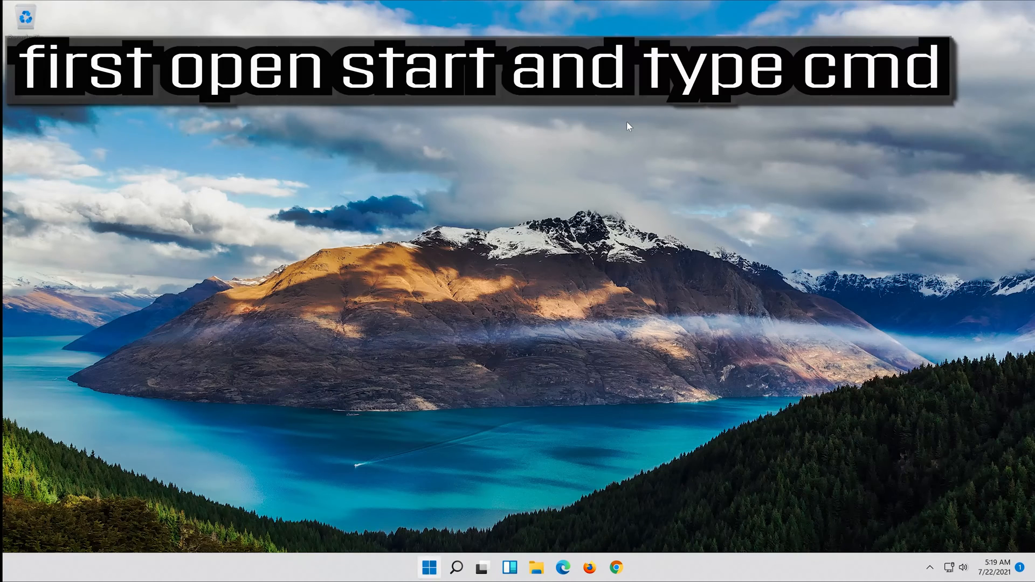
Search Start for 'cmd' and run Command Prompt as administrator
{"action": "left_click", "coordinate": [428, 567]}
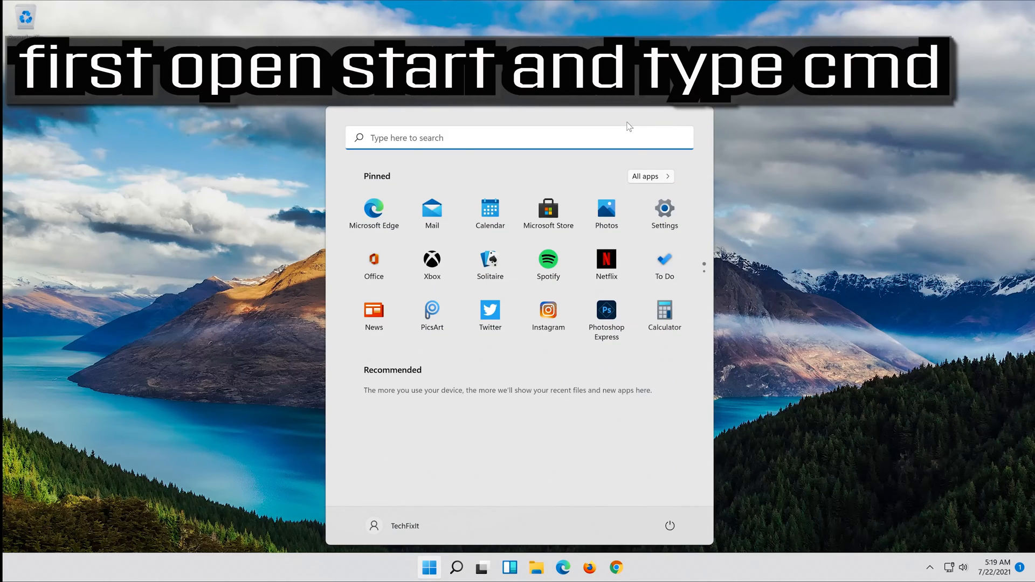
{"action": "type", "text": "cmd"}
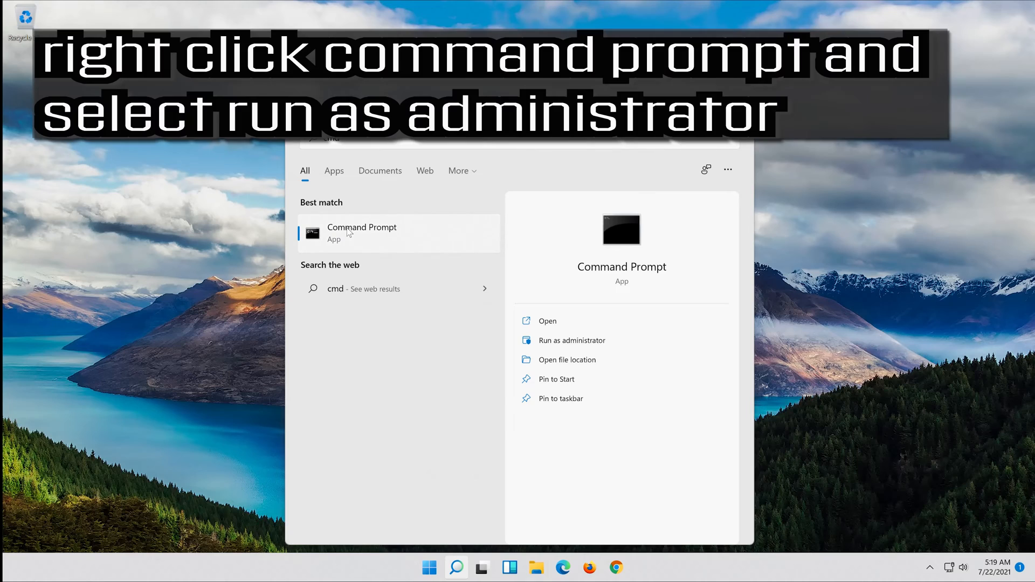
{"action": "right_click", "coordinate": [361, 232]}
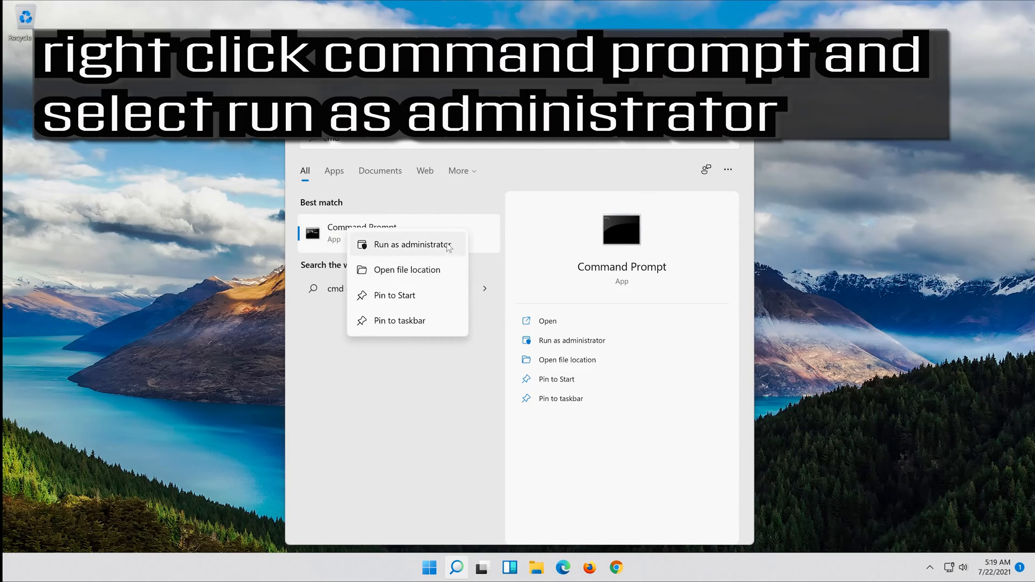
{"action": "mouse_move", "coordinate": [421, 248]}
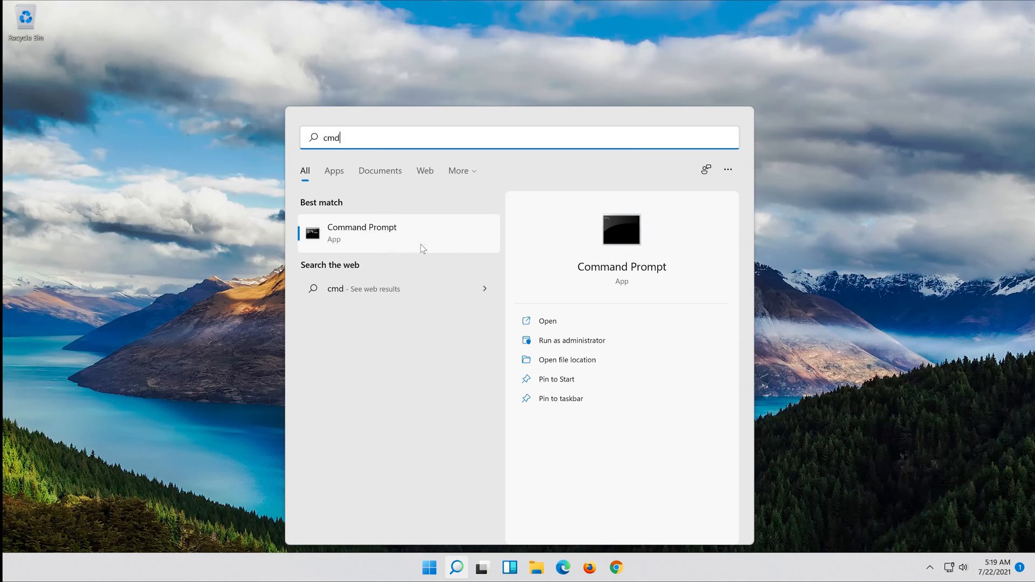
{"action": "left_click", "coordinate": [571, 341]}
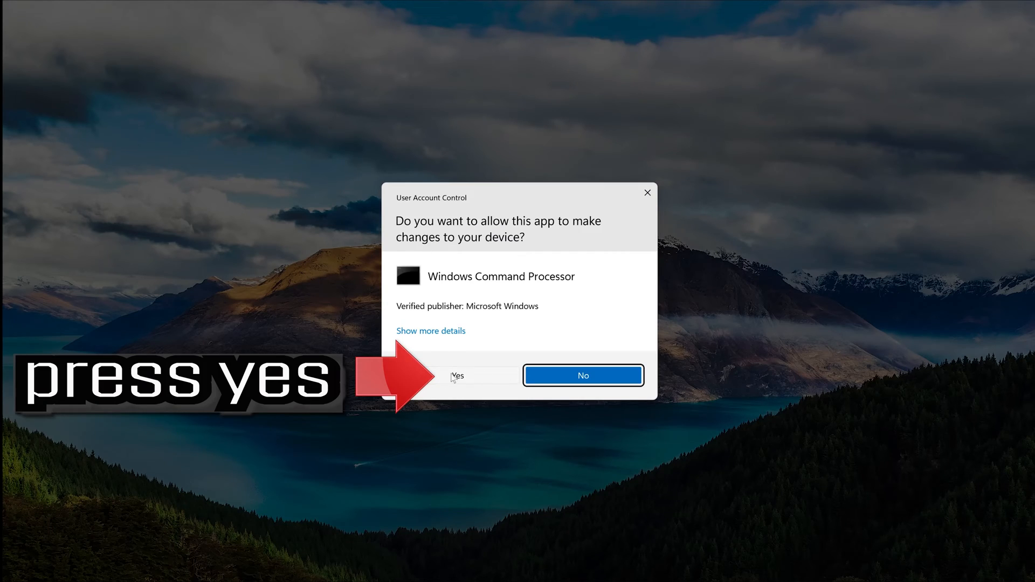
Approve UAC, run sfc /scannow with no integrity violations, then type exit
{"action": "left_click", "coordinate": [456, 375]}
{"action": "type", "text": "sfc"}
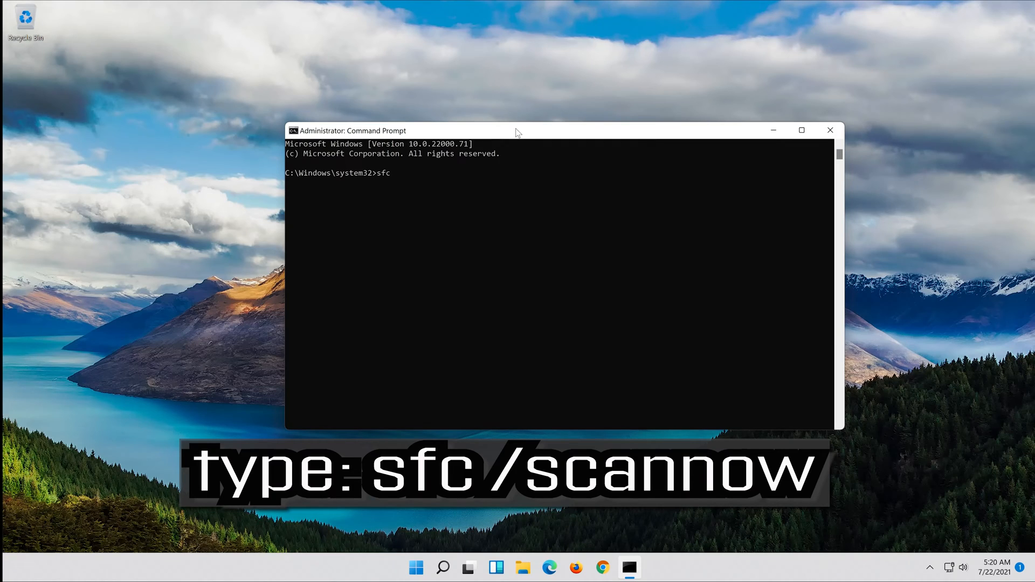
{"action": "type", "text": "/s"}
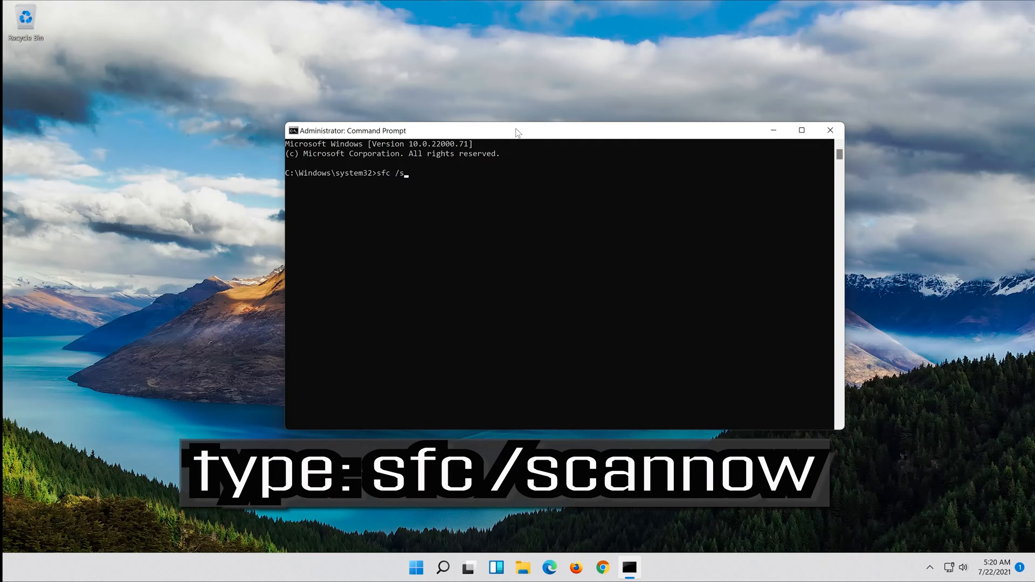
{"action": "type", "text": "cann"}
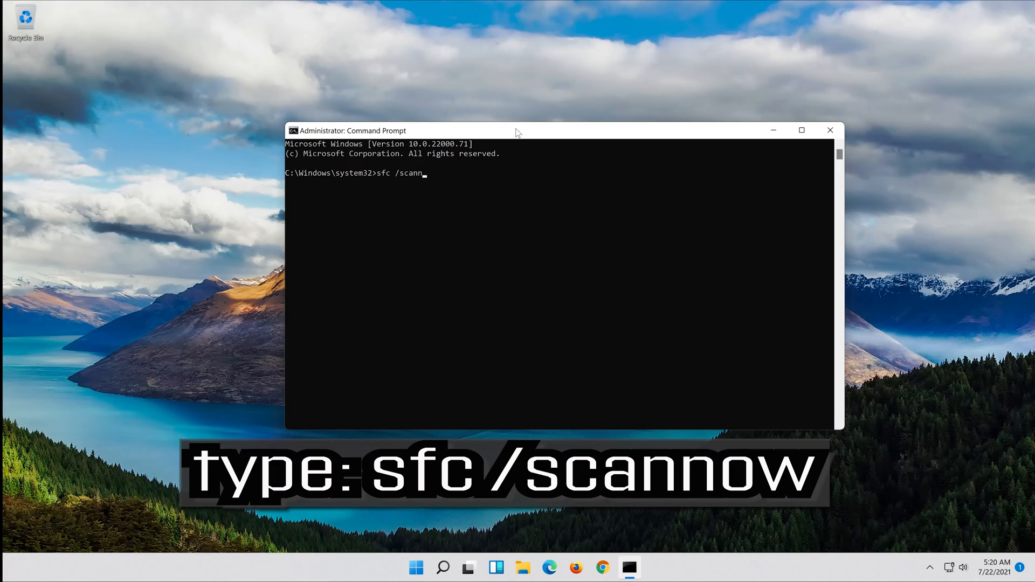
{"action": "type", "text": "ow"}
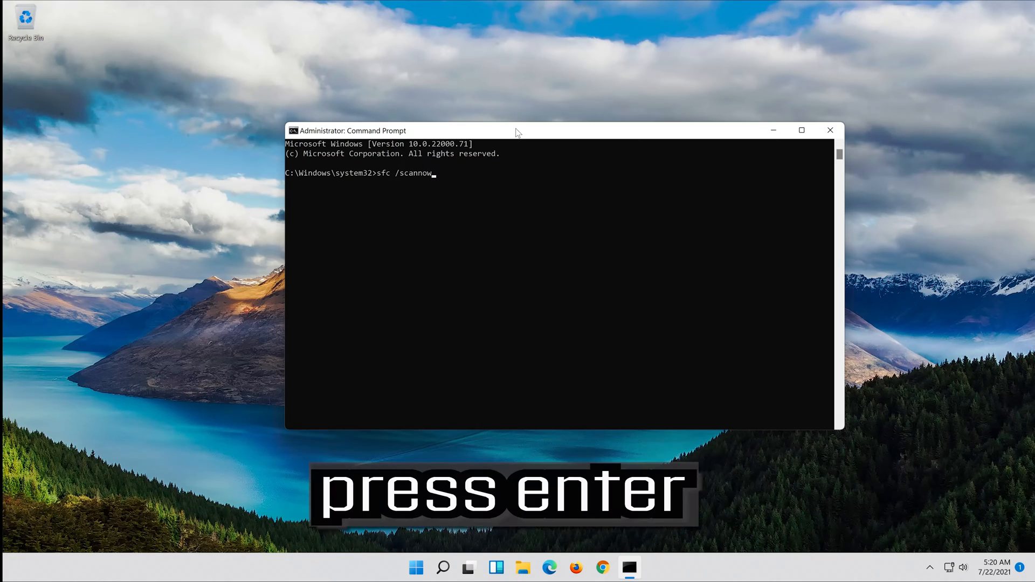
{"action": "key", "text": "Return"}
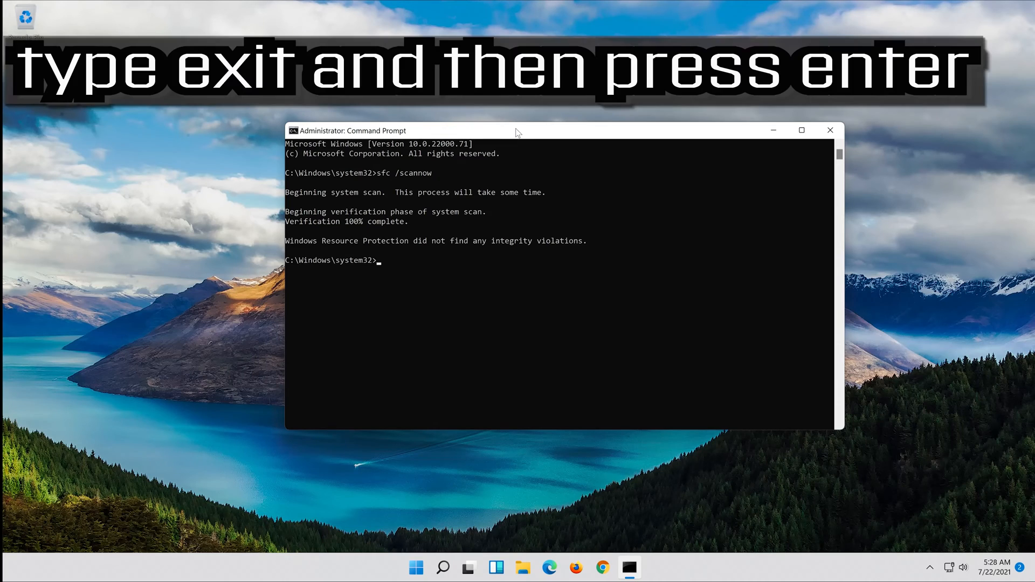
{"action": "type", "text": "exit"}
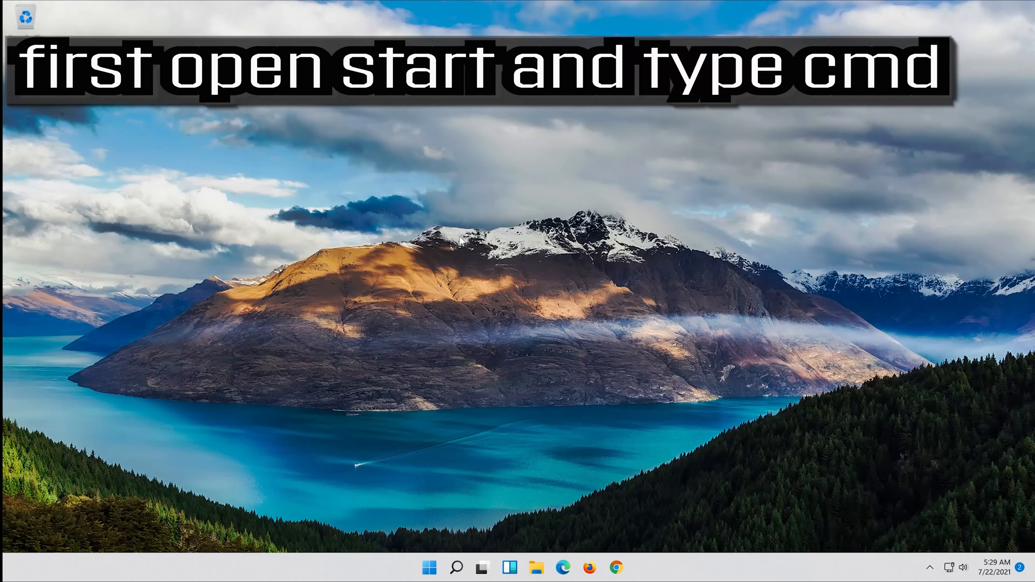
Search 'cmd', run Command Prompt as administrator, and approve the UAC prompt
{"action": "left_click", "coordinate": [429, 567]}
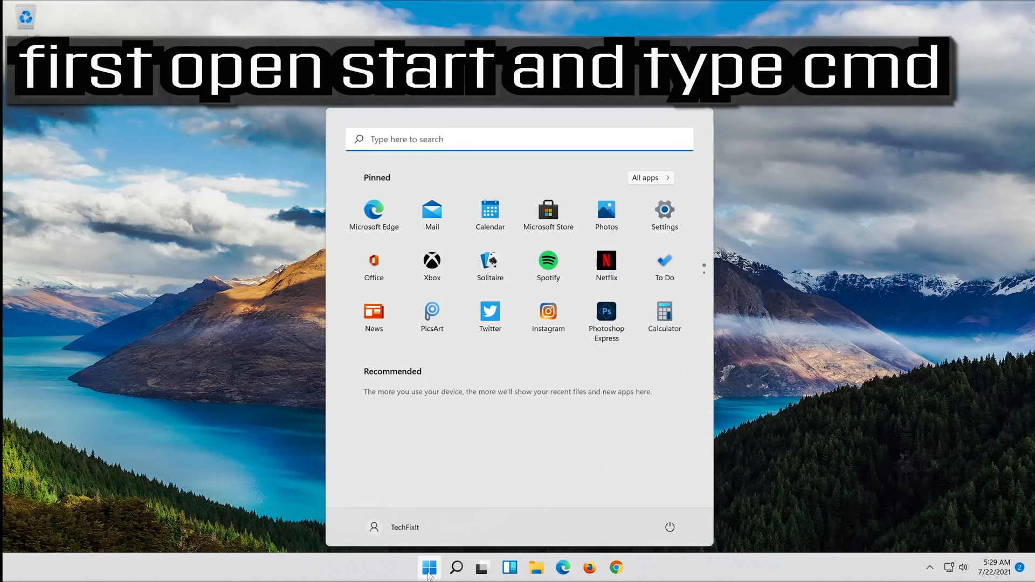
{"action": "type", "text": "cmd"}
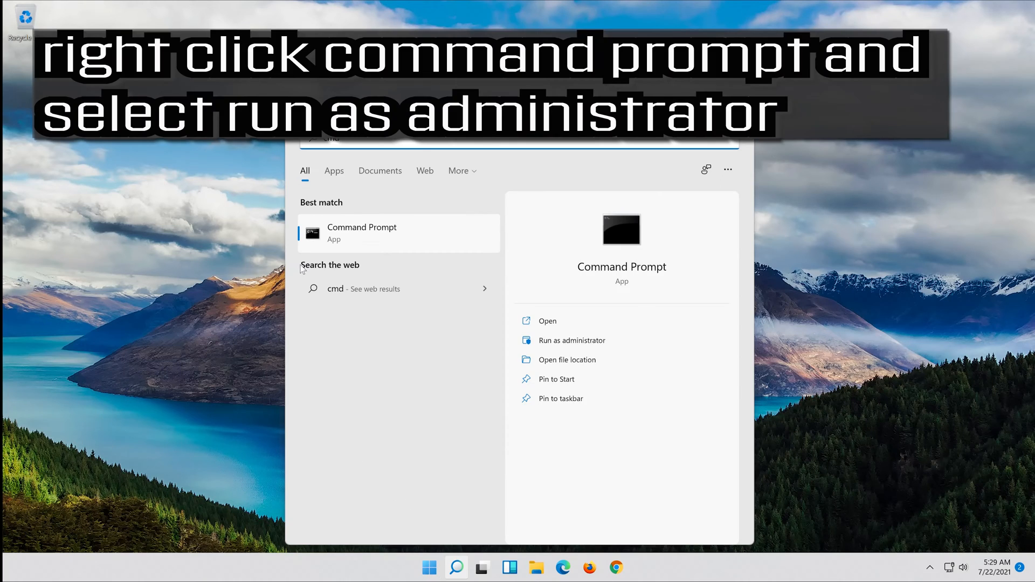
{"action": "right_click", "coordinate": [361, 233]}
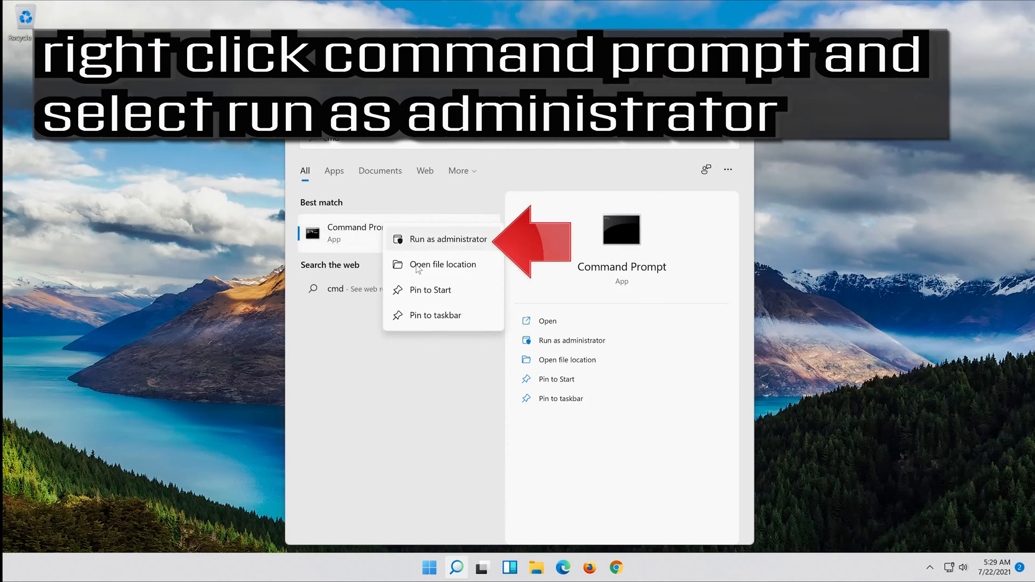
{"action": "mouse_move", "coordinate": [452, 245]}
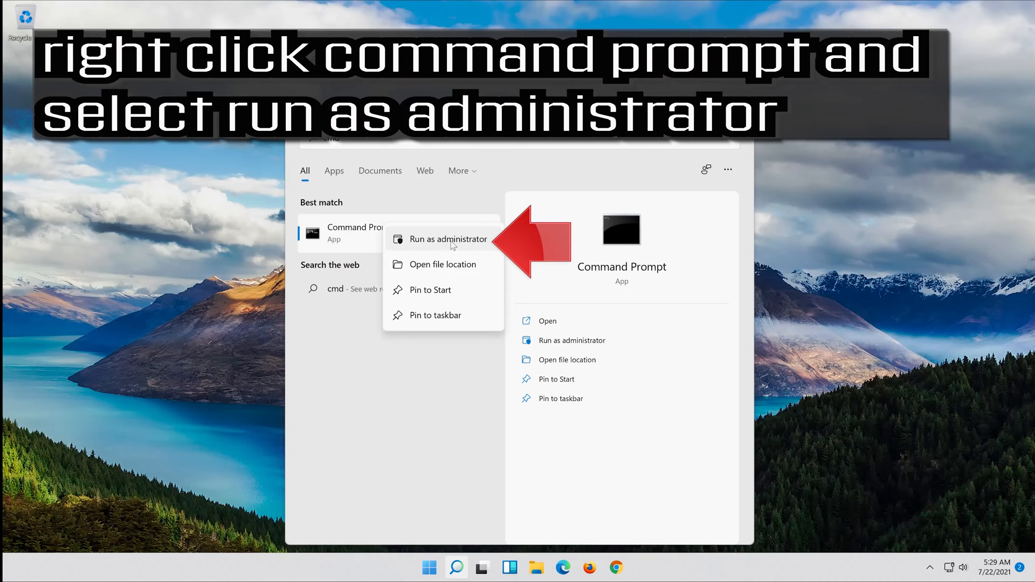
{"action": "left_click", "coordinate": [449, 239]}
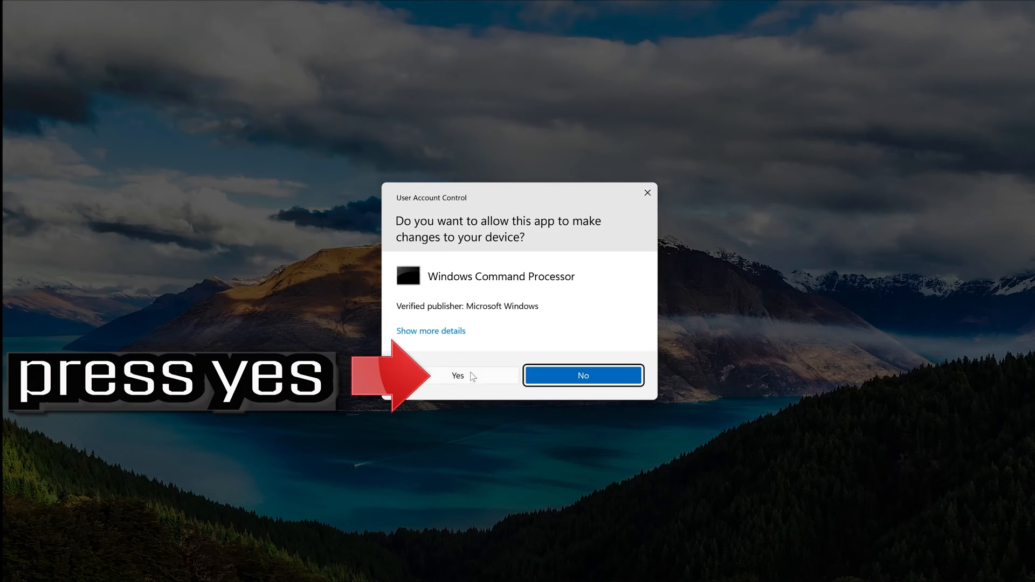
{"action": "left_click", "coordinate": [456, 375]}
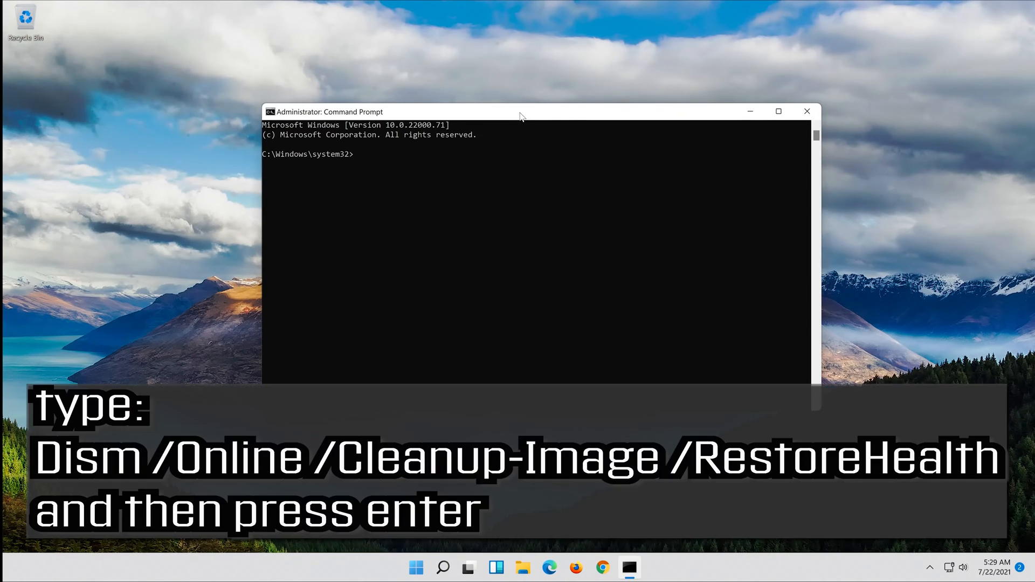
Enter 'Dism /Online /Cleanup-Image /RestoreHealth' at the administrator prompt
{"action": "type", "text": "D"}
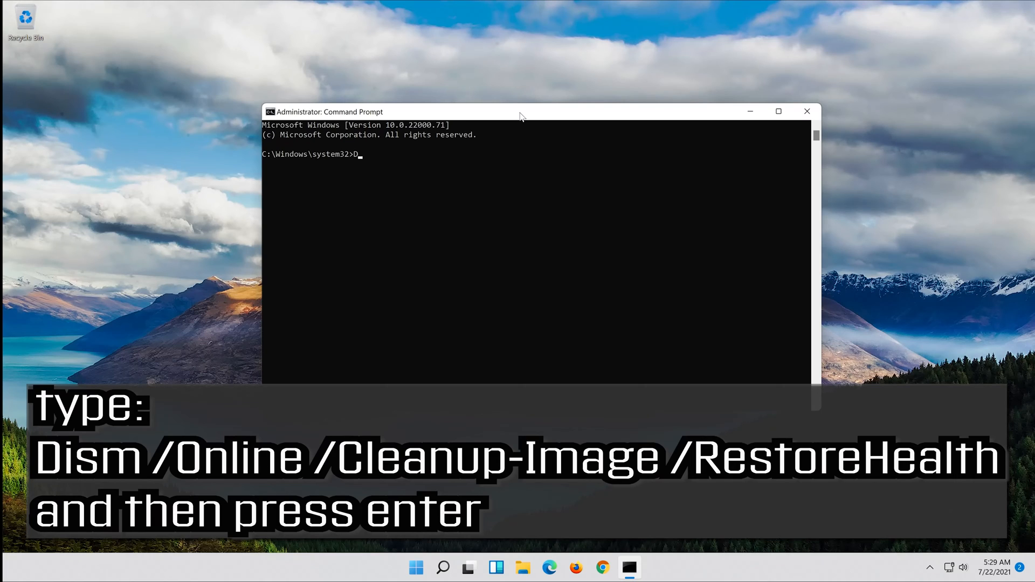
{"action": "type", "text": "ism /"}
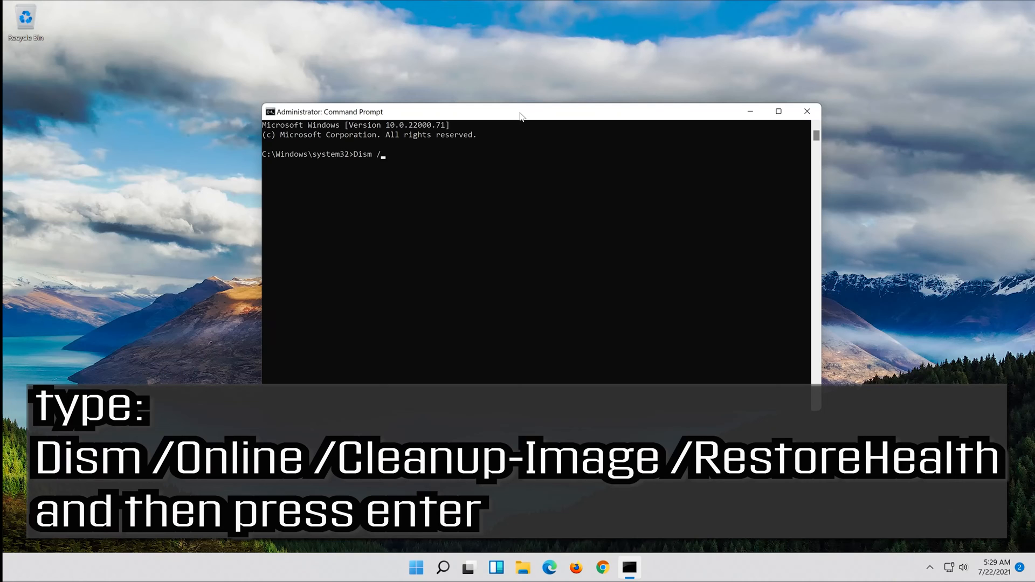
{"action": "type", "text": "O"}
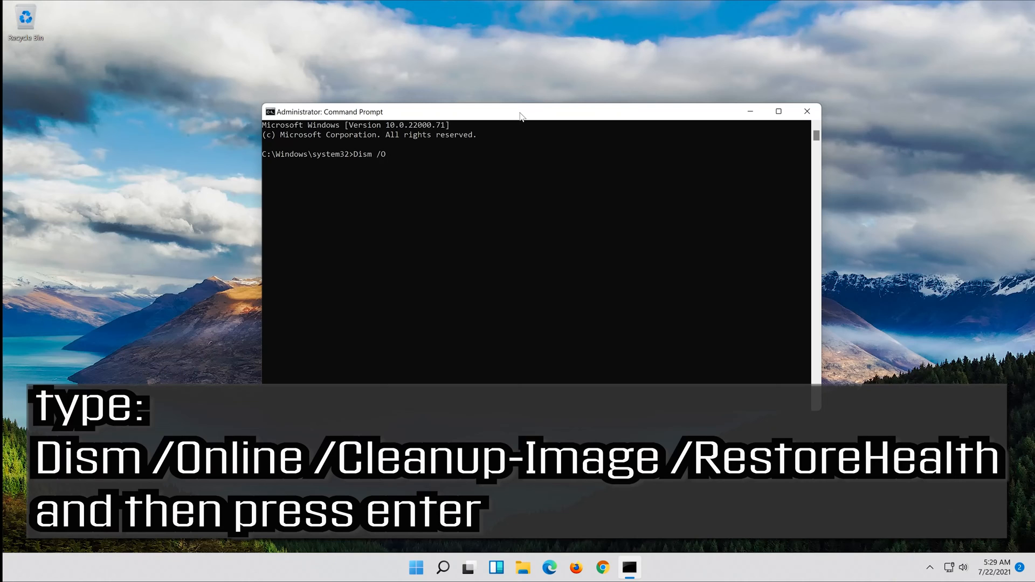
{"action": "type", "text": "n"}
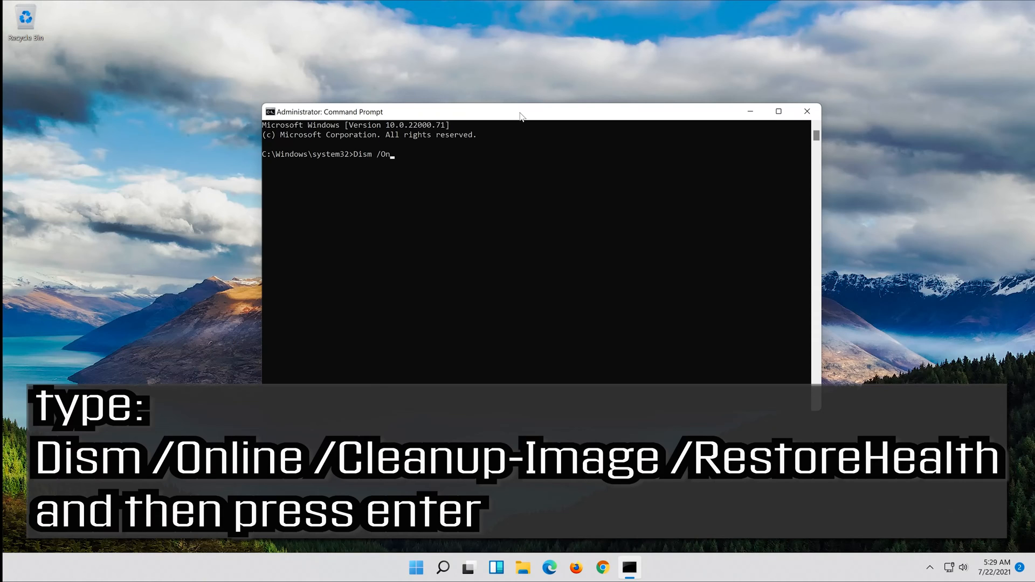
{"action": "type", "text": "lin"}
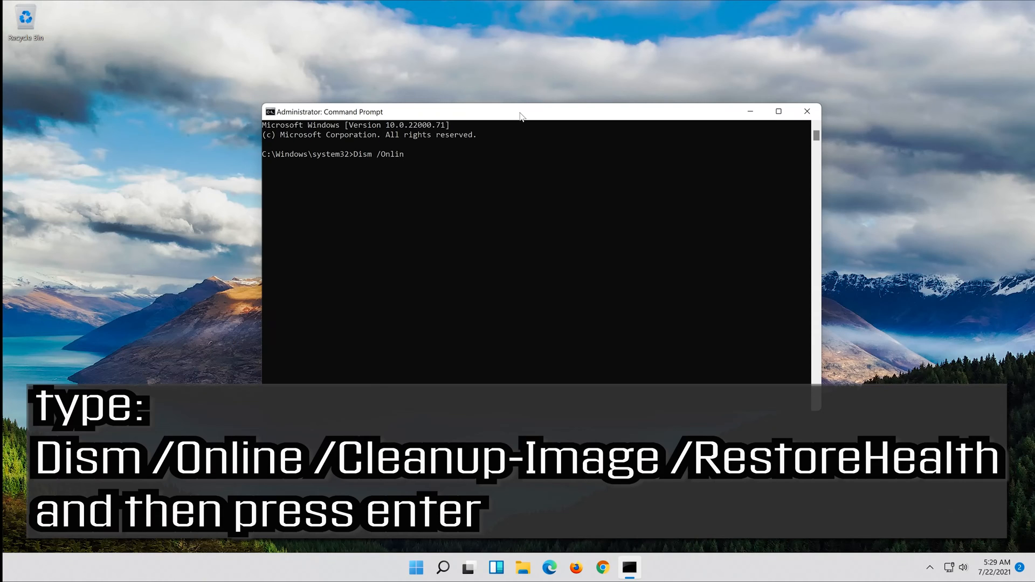
{"action": "type", "text": "e"}
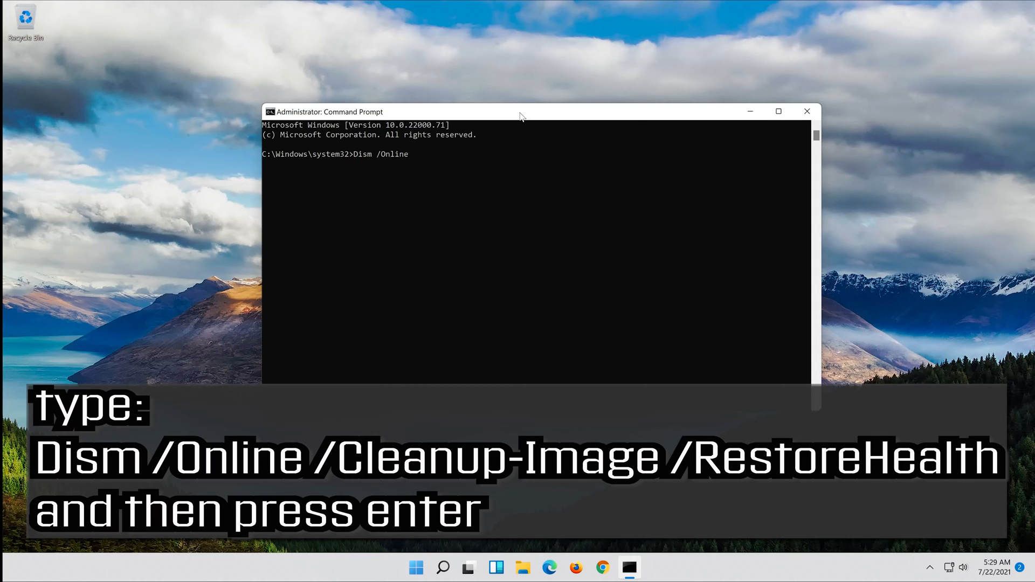
{"action": "type", "text": "/"}
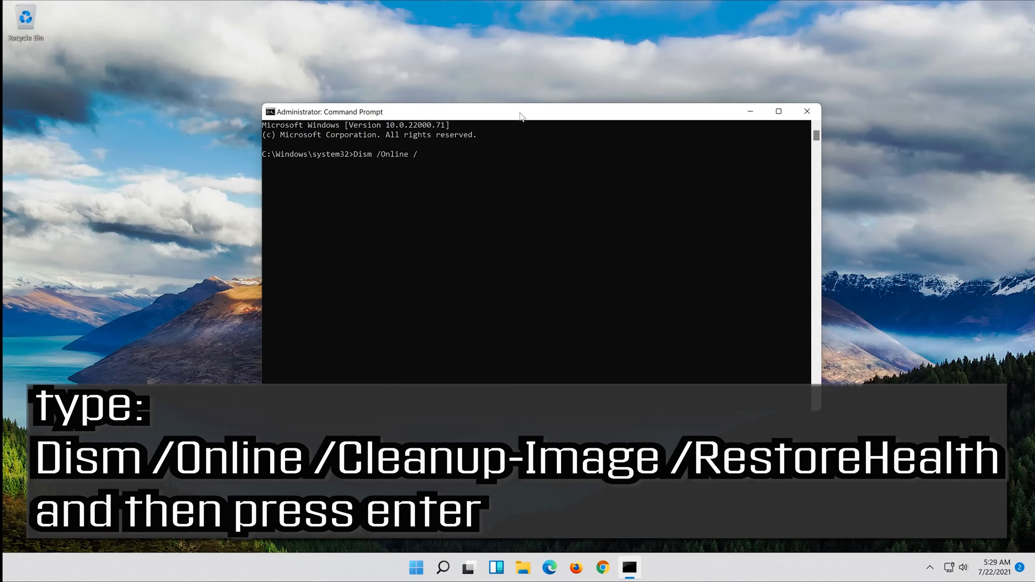
{"action": "type", "text": "C"}
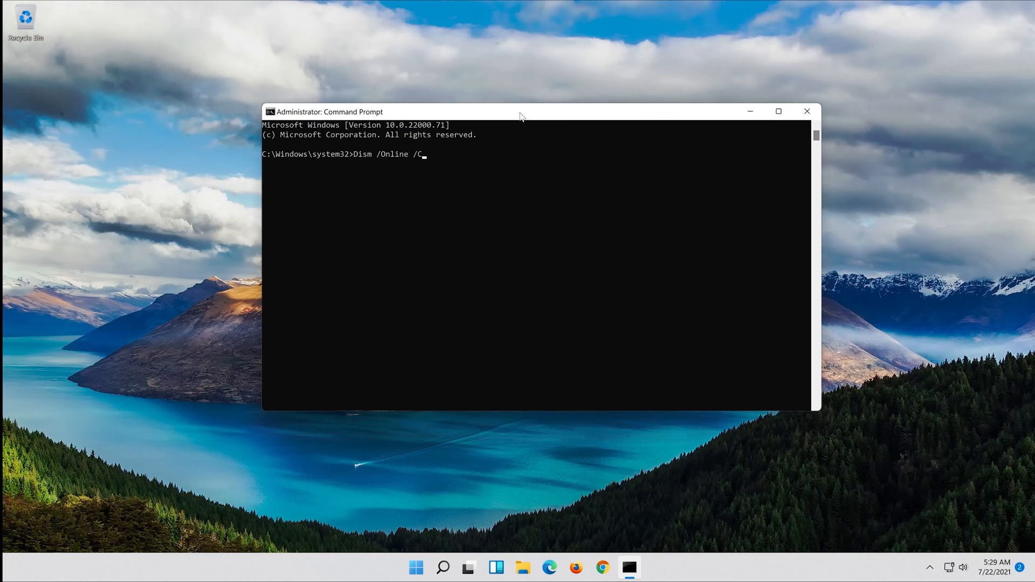
{"action": "type", "text": "l"}
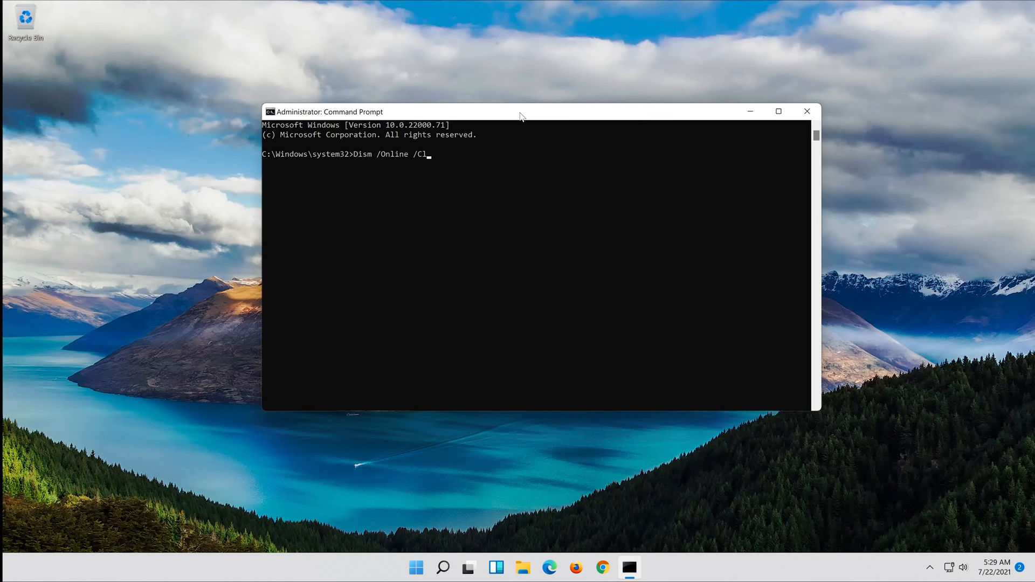
{"action": "type", "text": "ea"}
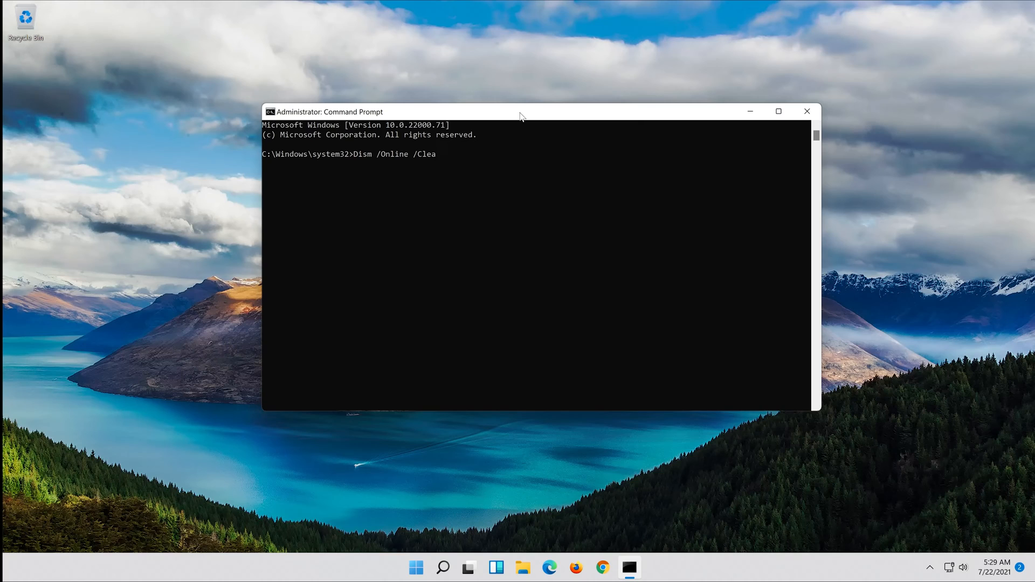
{"action": "type", "text": "nup"}
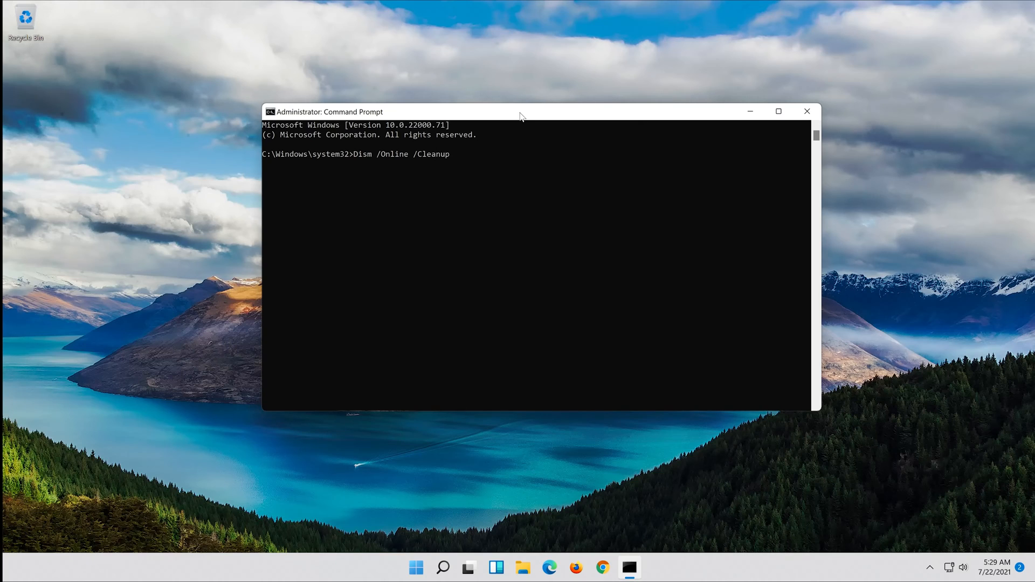
{"action": "type", "text": "-"}
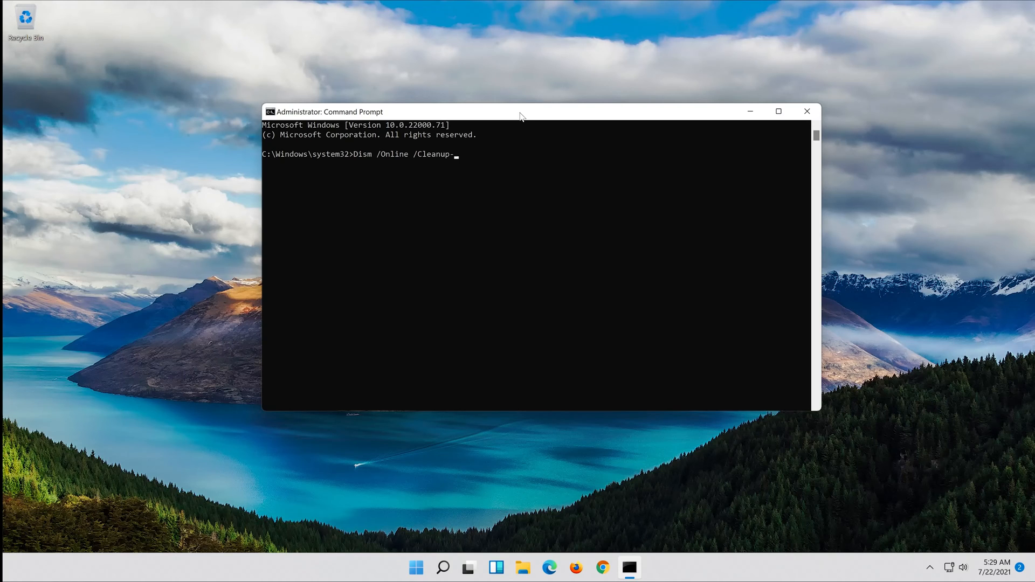
{"action": "type", "text": "Im"}
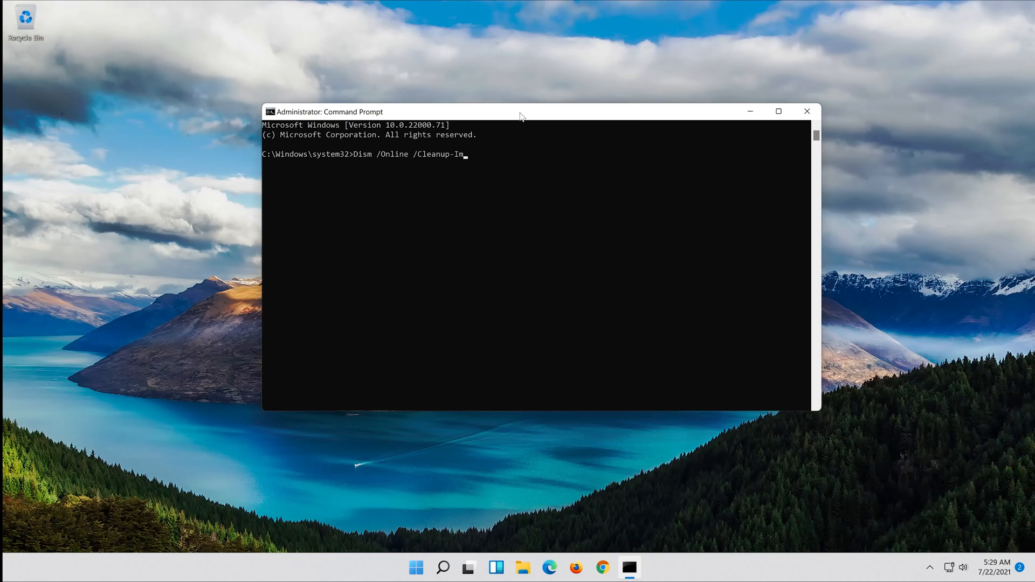
{"action": "type", "text": "ag"}
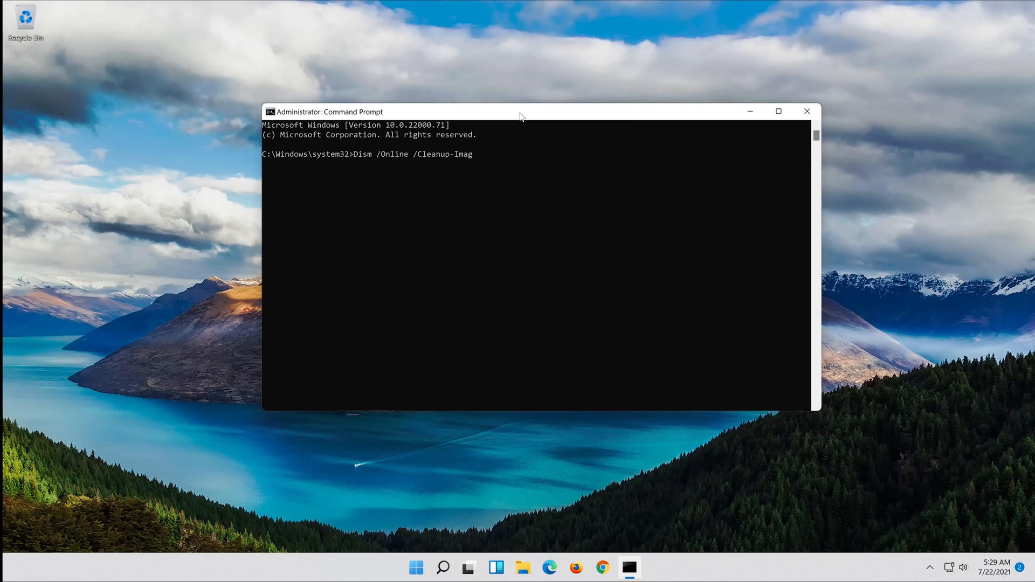
{"action": "type", "text": "e"}
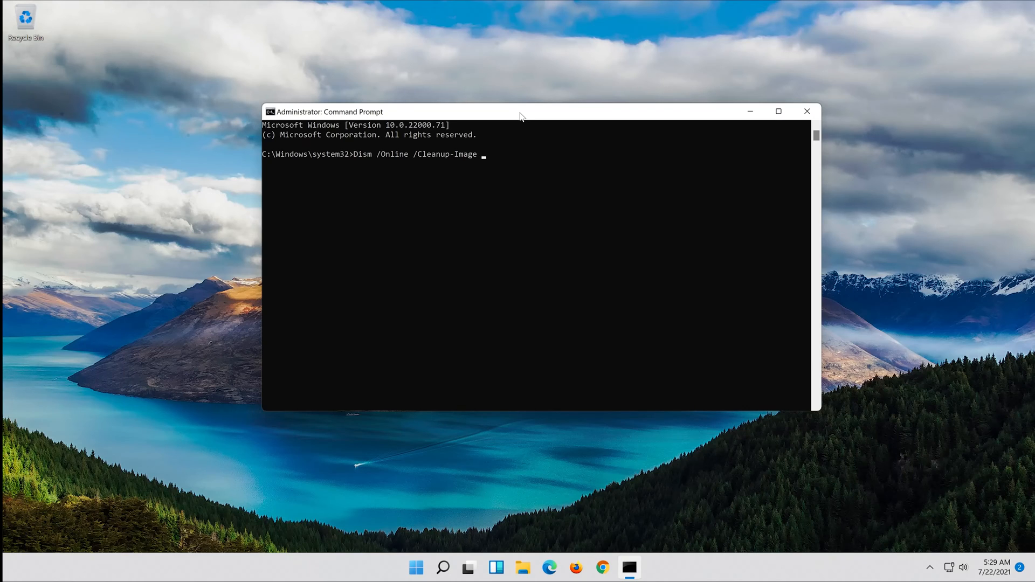
{"action": "type", "text": "/"}
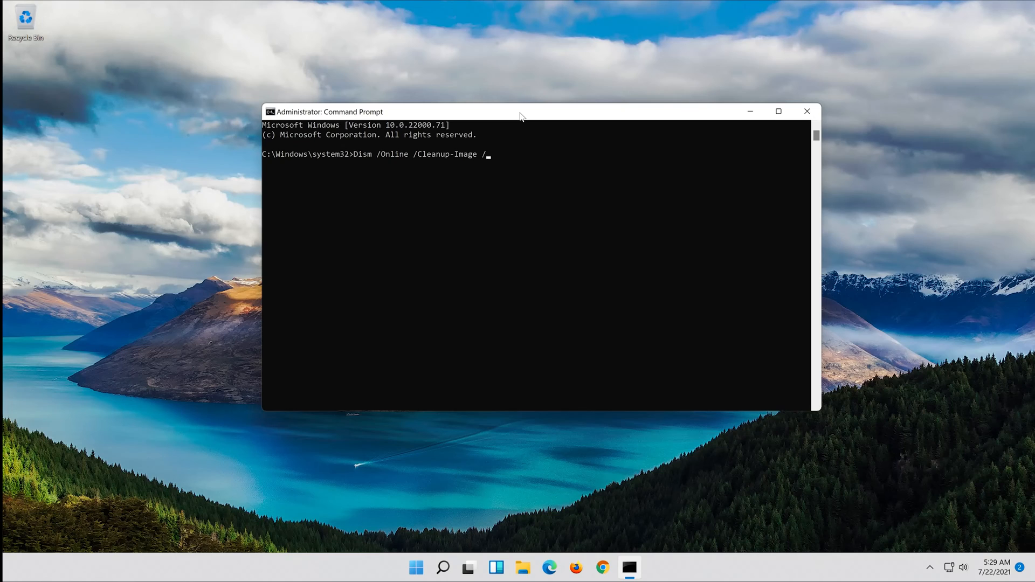
{"action": "type", "text": "R"}
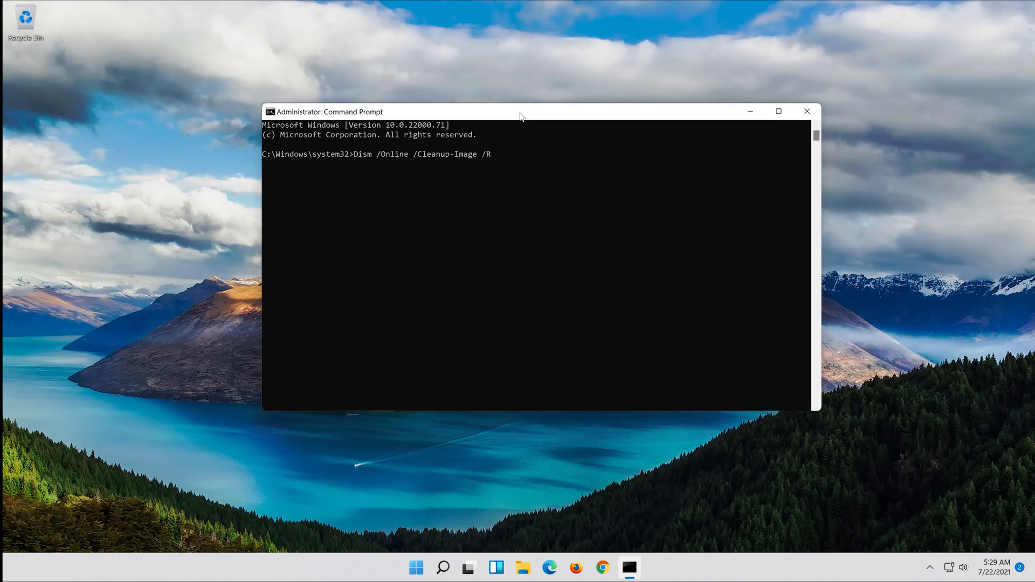
{"action": "type", "text": "est"}
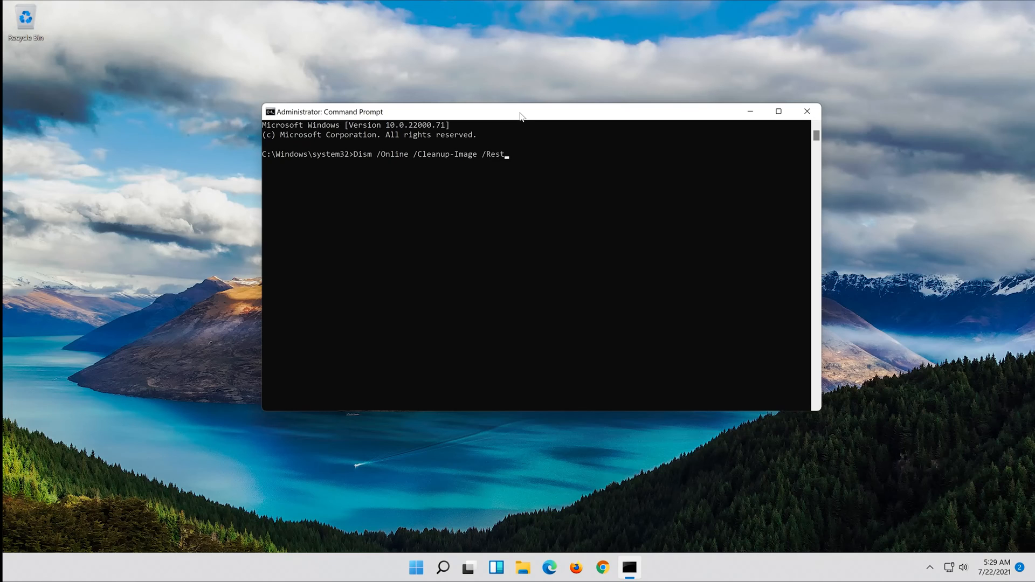
{"action": "type", "text": "or"}
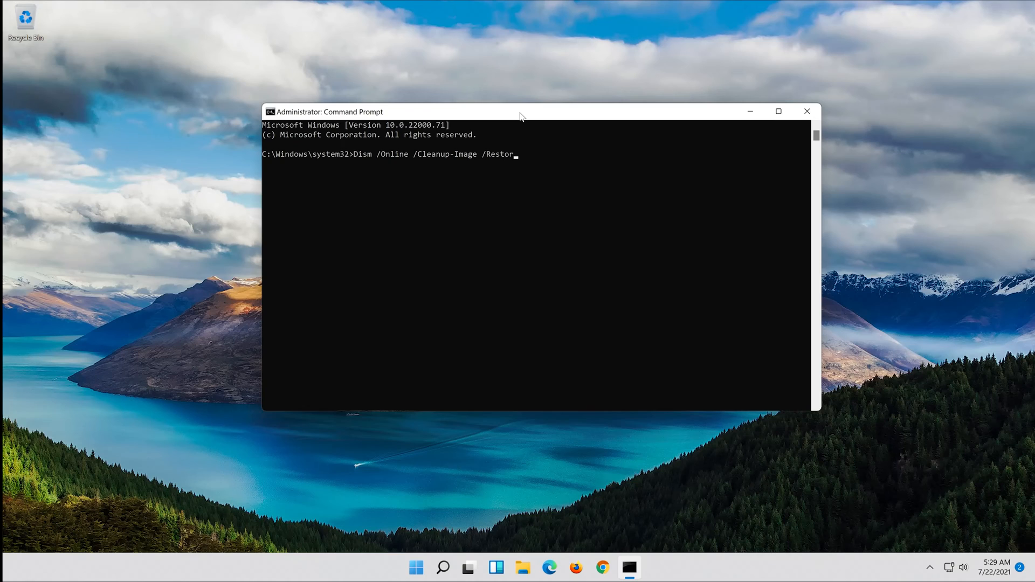
{"action": "type", "text": "e"}
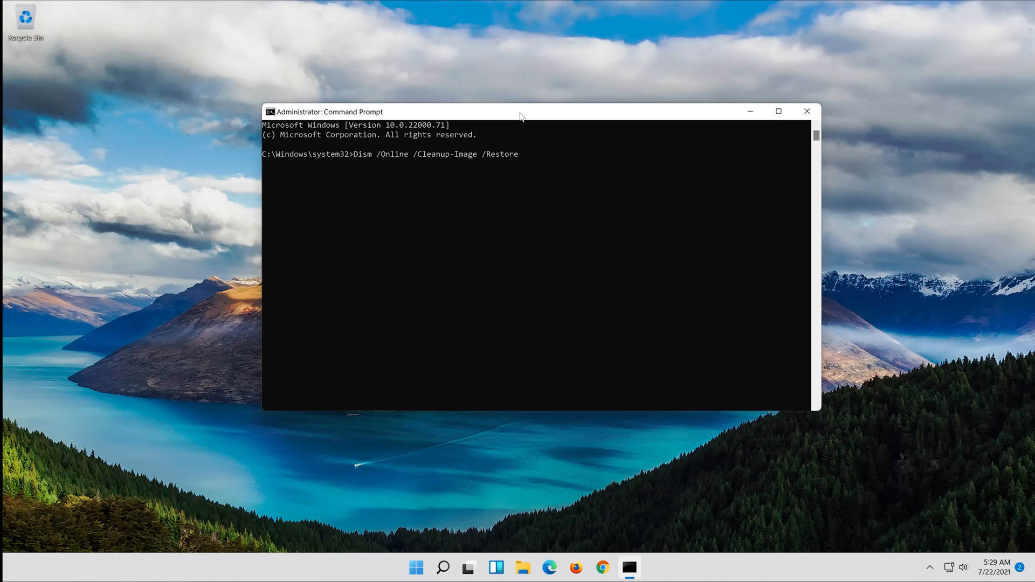
{"action": "type", "text": "Healt"}
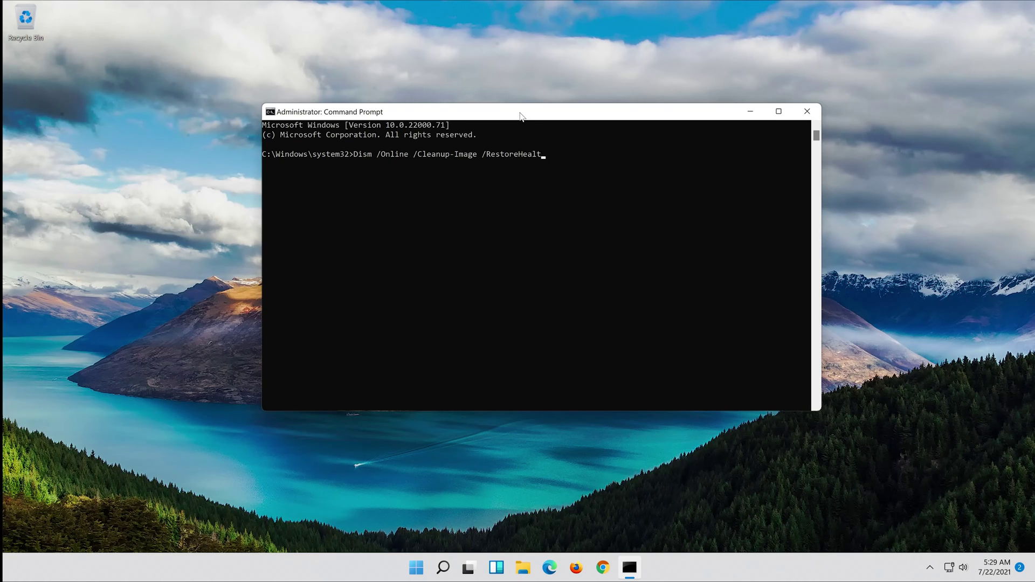
{"action": "type", "text": "h"}
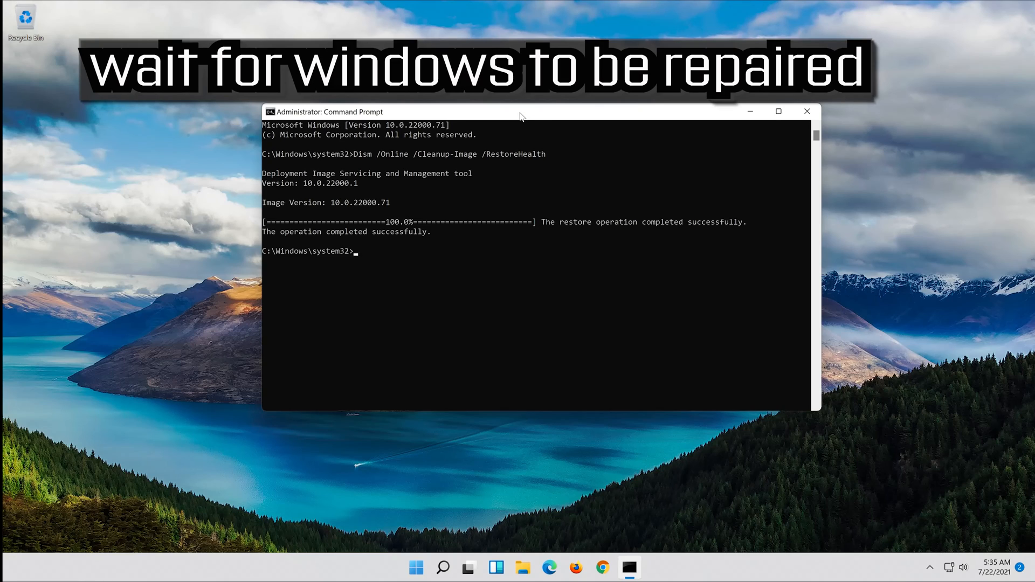
Close Command Prompt with the exit command once DISM has finished
{"action": "type", "text": "exit"}
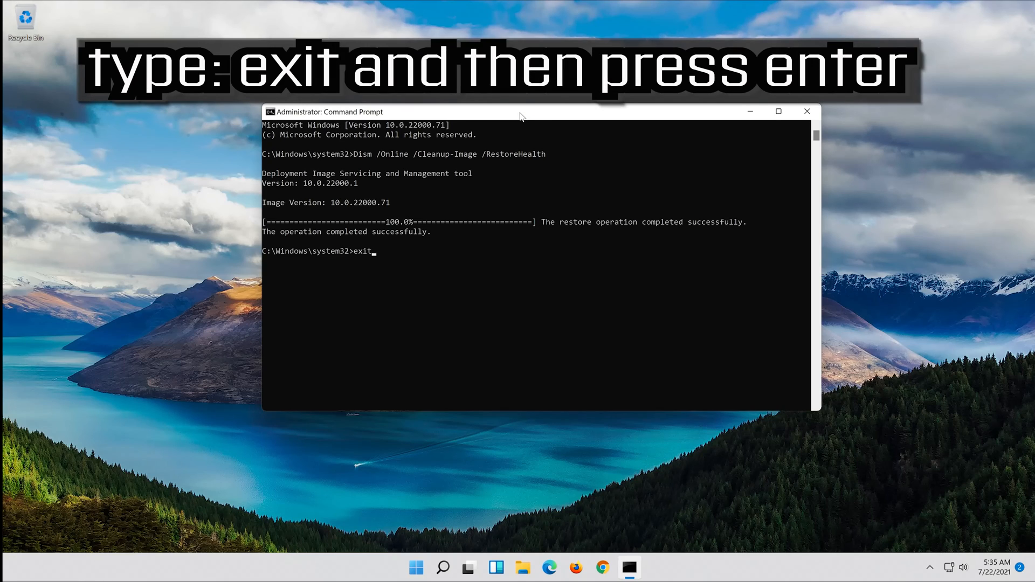
{"action": "key", "text": "Return"}
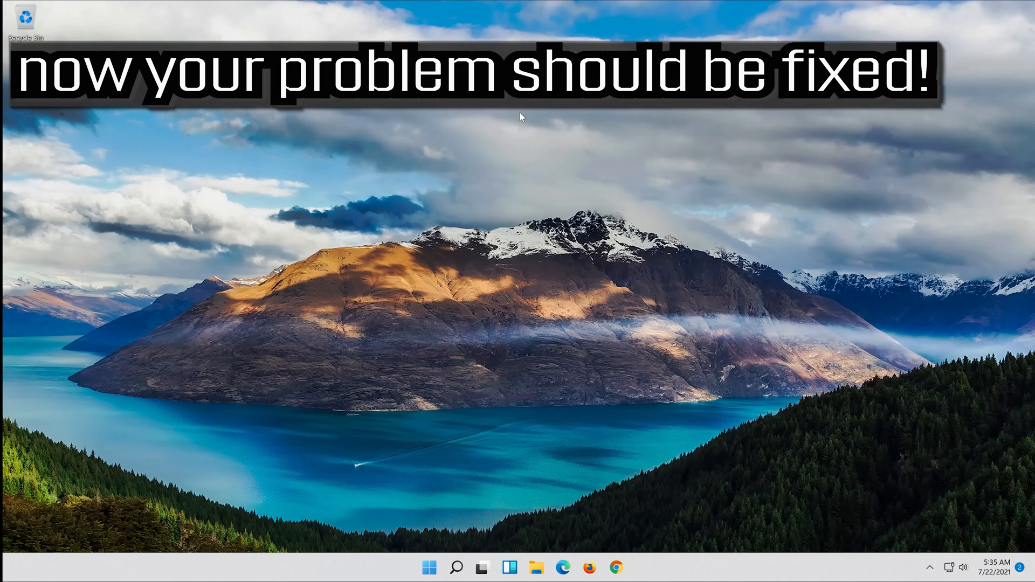